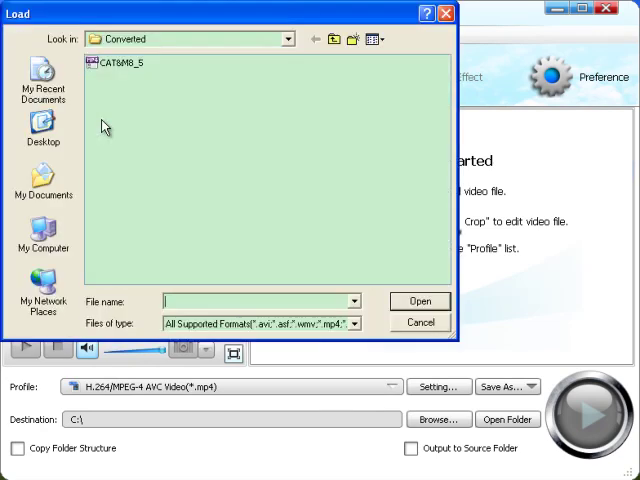
- Select CAT&M8_5 in the Converted folder and load it into the conversion list
click(122, 62)
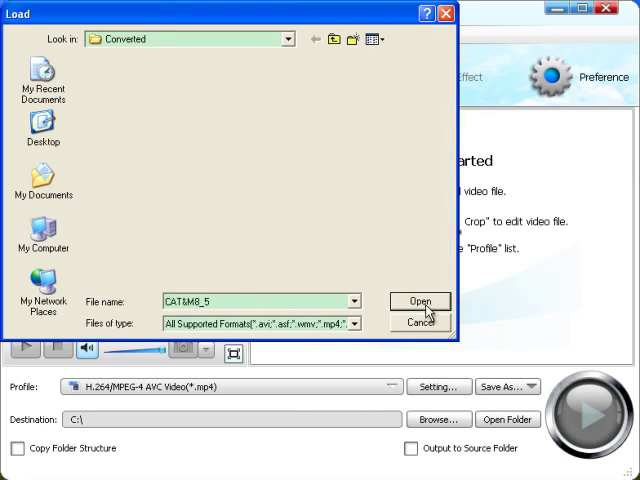
click(420, 301)
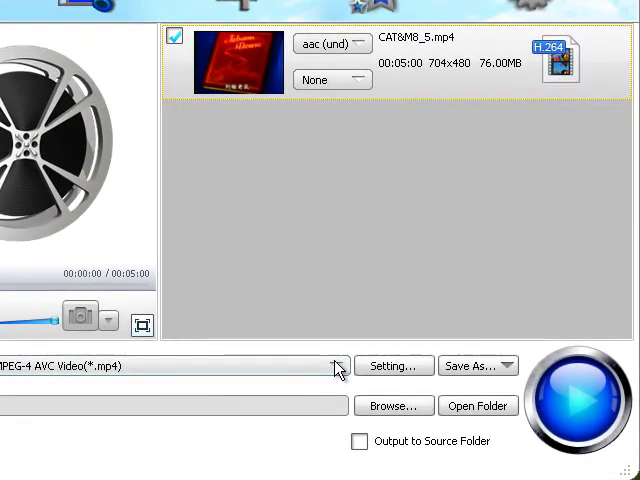
- Open the Profile dropdown to show the output profile categories for CAT&M8_5.mp4
click(337, 365)
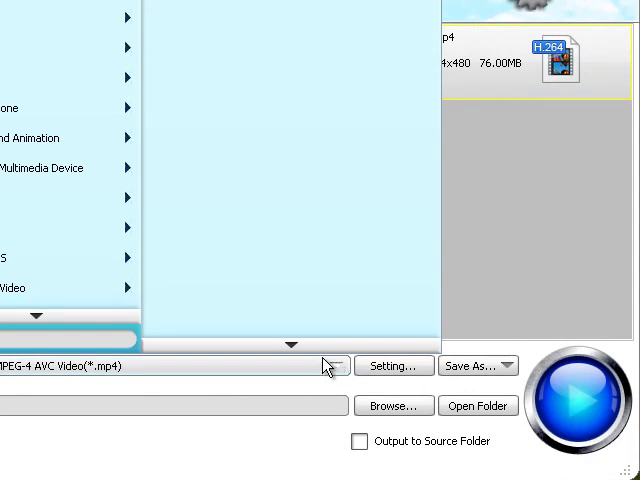
mouse_move(179, 321)
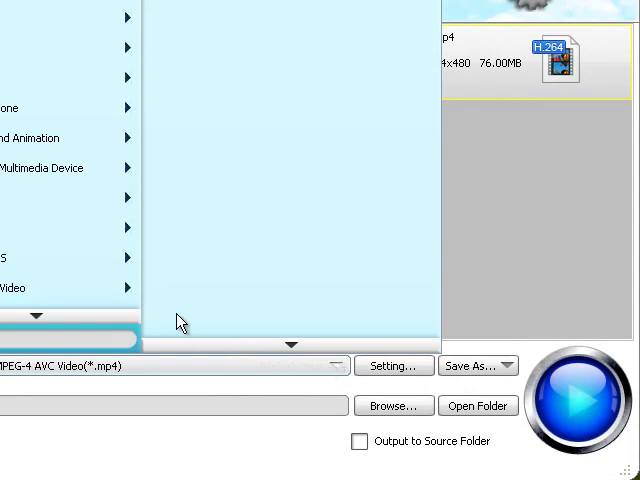